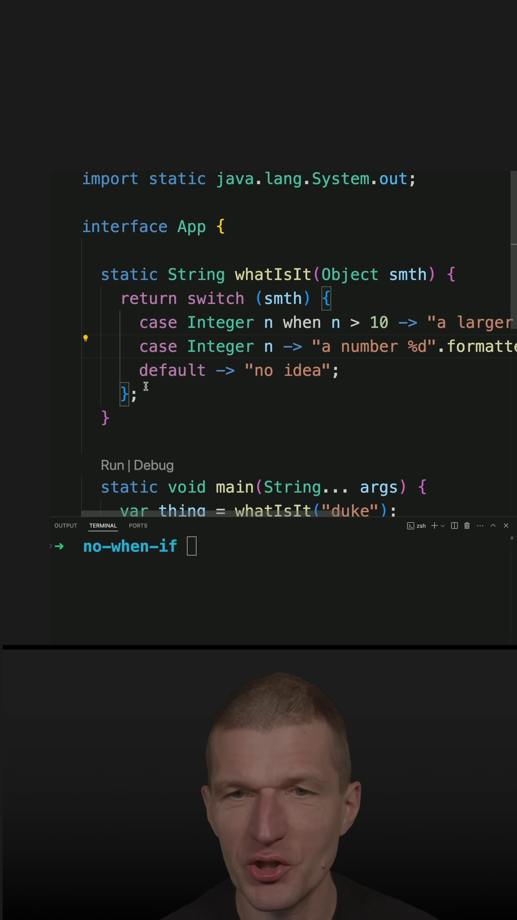
pyautogui.moveTo(401, 295)
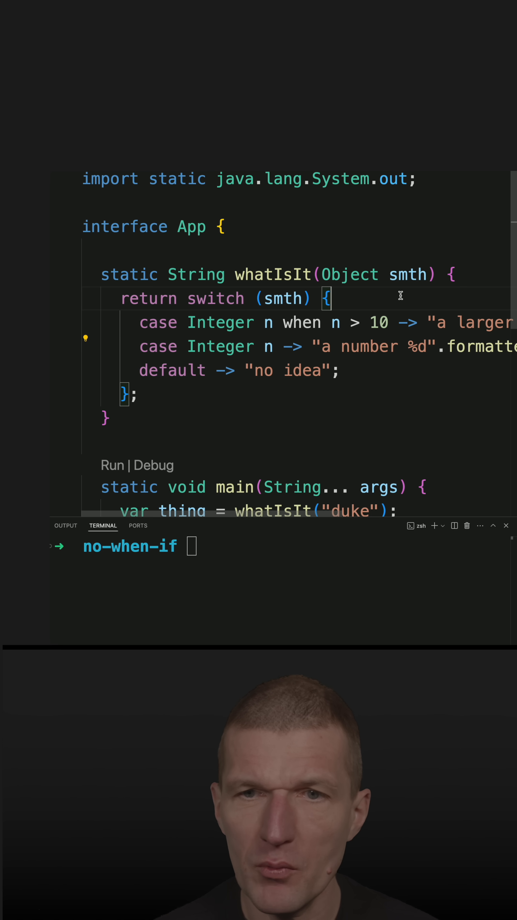
# Delete the switch statement and its other cases, keeping only 'case Integer n when n > 10'.
pyautogui.press('Backspace')
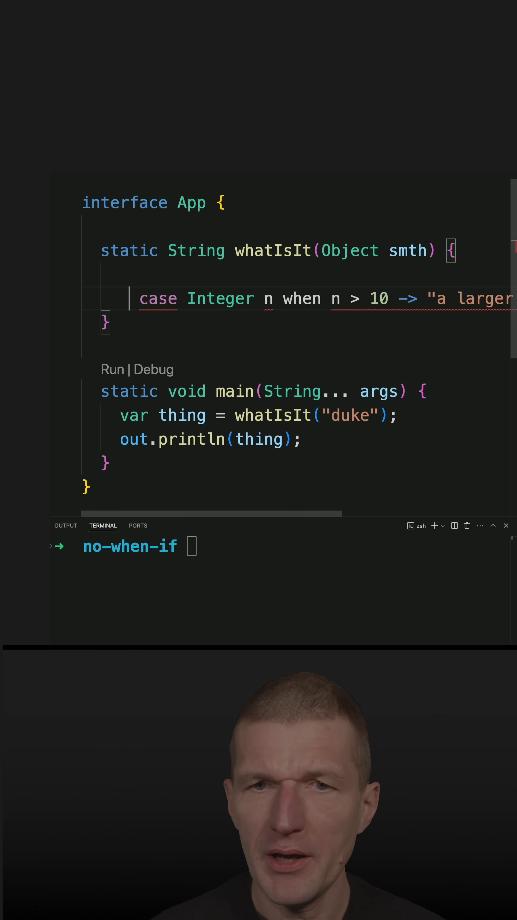
# Rewrite the case line as 'if (smth instanceof Integer n when n > 10'.
pyautogui.write('if')
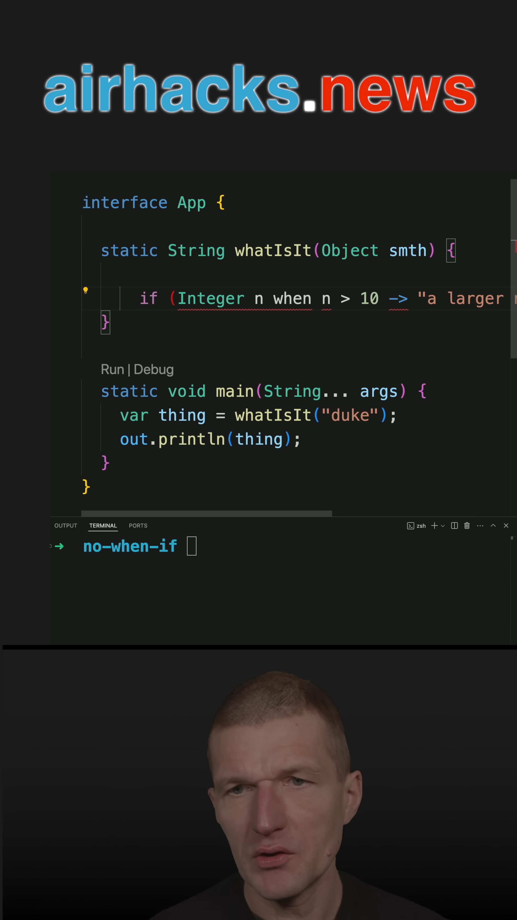
pyautogui.write('smth ins')
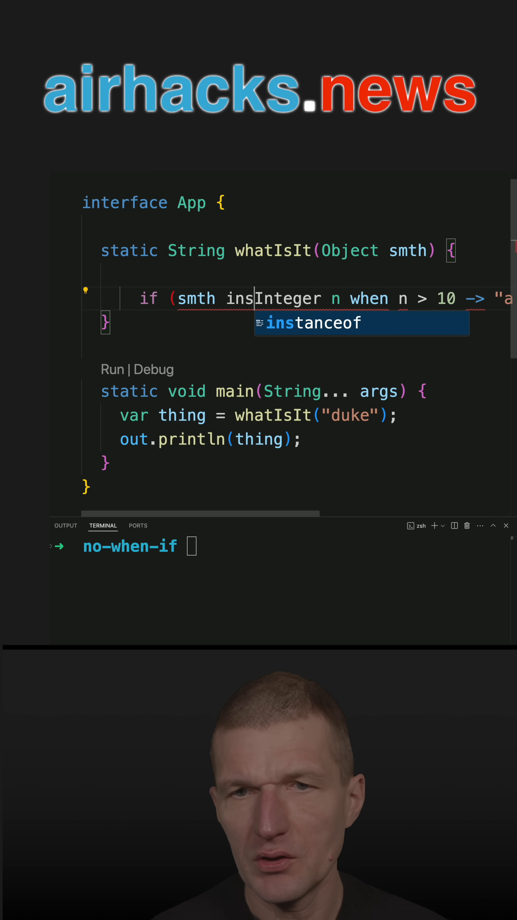
pyautogui.write('tanc')
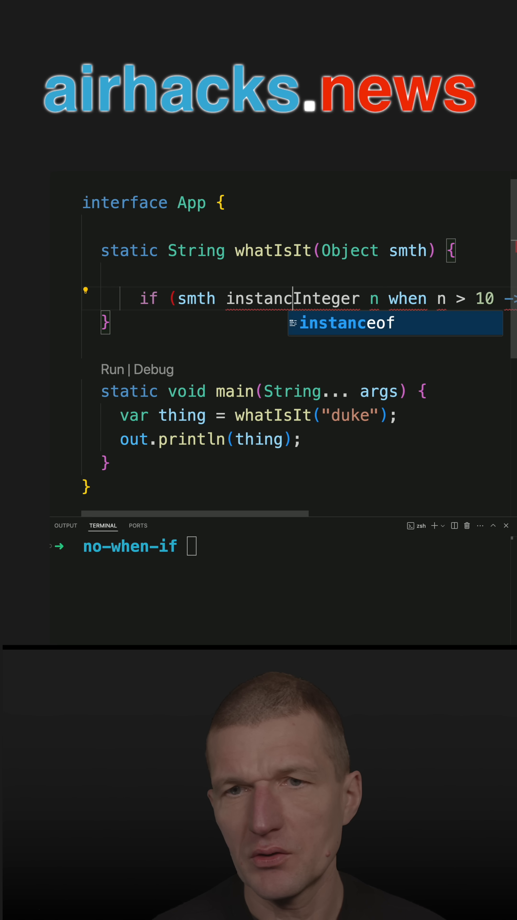
pyautogui.press('Tab')
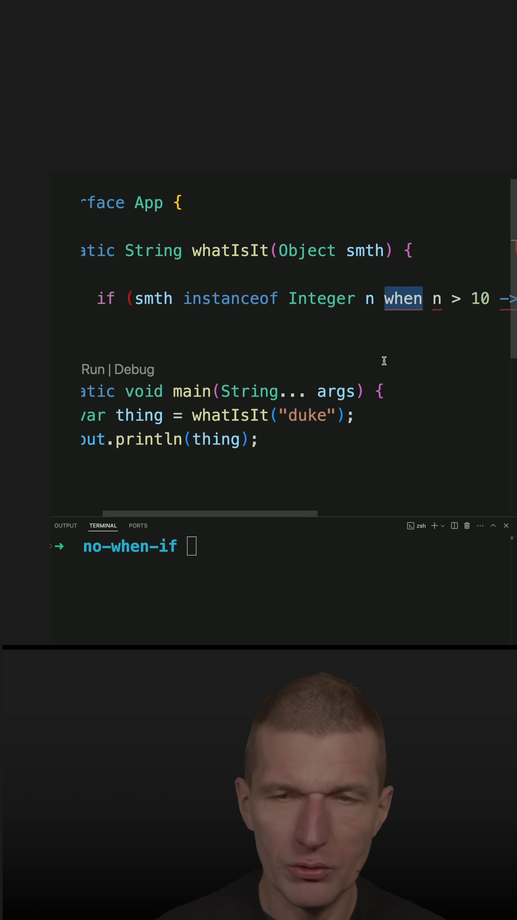
# Make the condition 'n && n > 10' and return "a larger number %d".formatted(n).
pyautogui.write('&&')
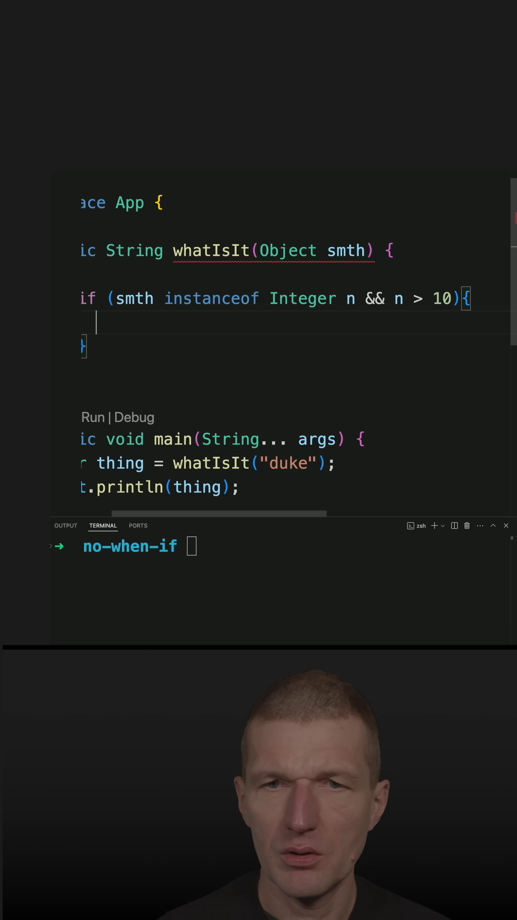
pyautogui.hscroll(-3)
pyautogui.write('return "a larger number %d".formatted(n);')
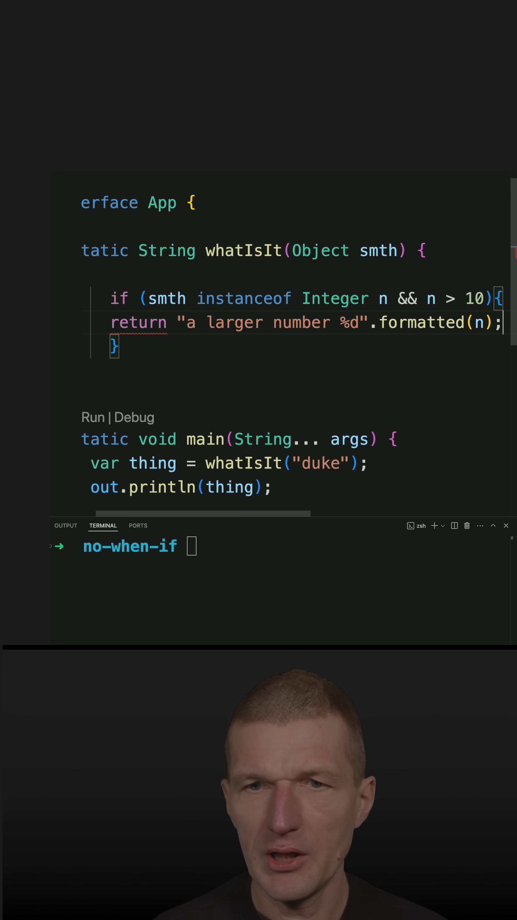
# Add else { return "no idea"; } after the if block.
pyautogui.write('else{')
pyautogui.write('r')
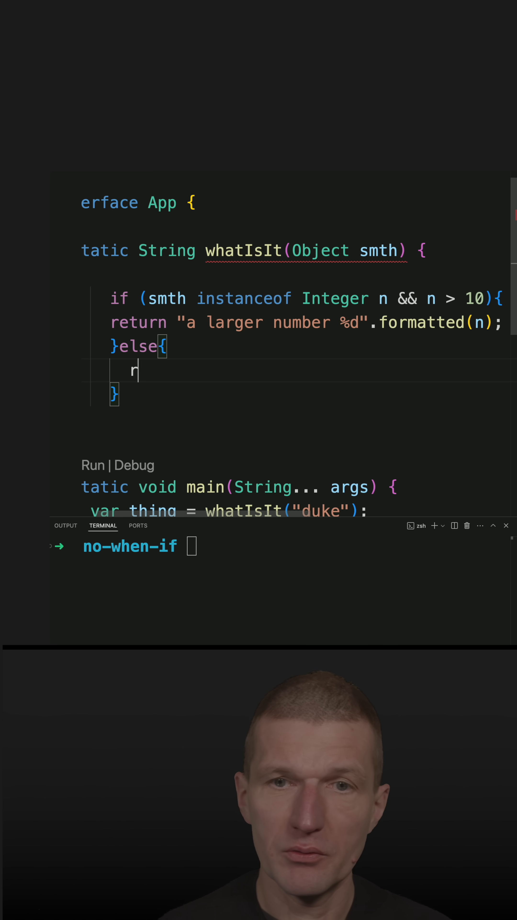
pyautogui.write('eturn "no id"')
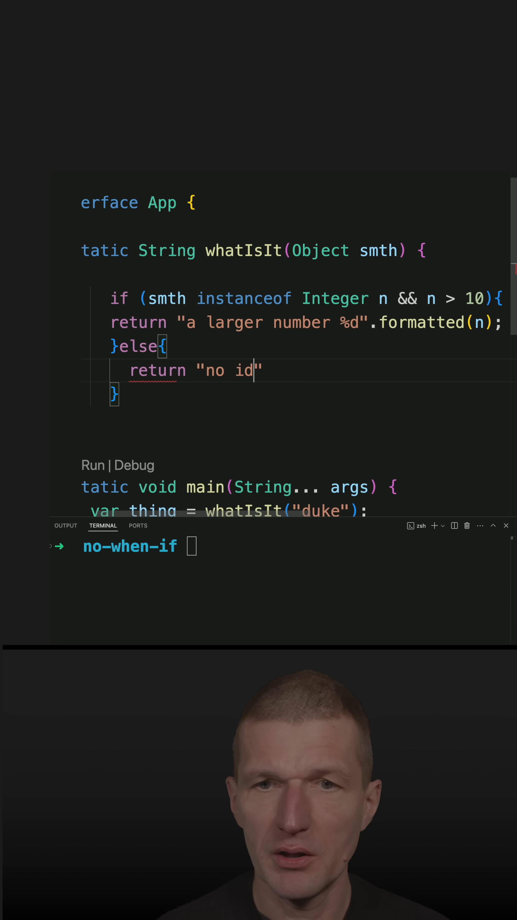
pyautogui.write('ea')
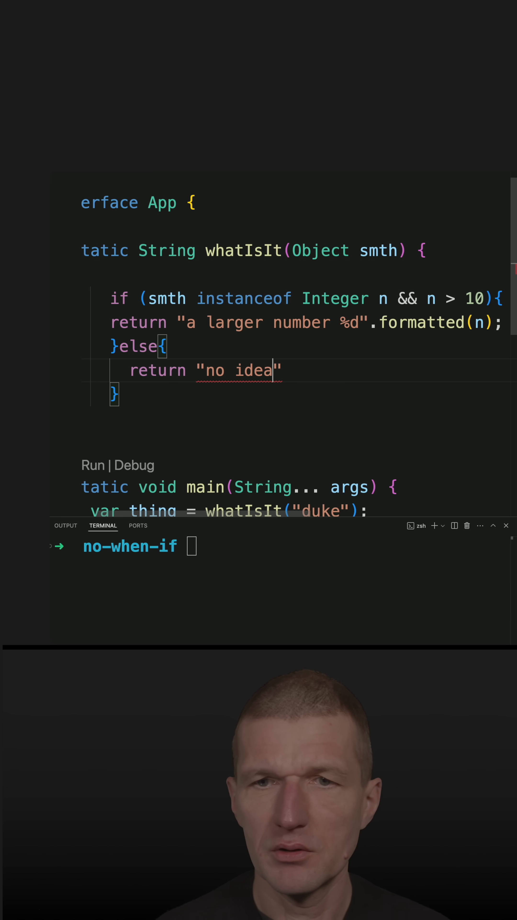
pyautogui.write(';')
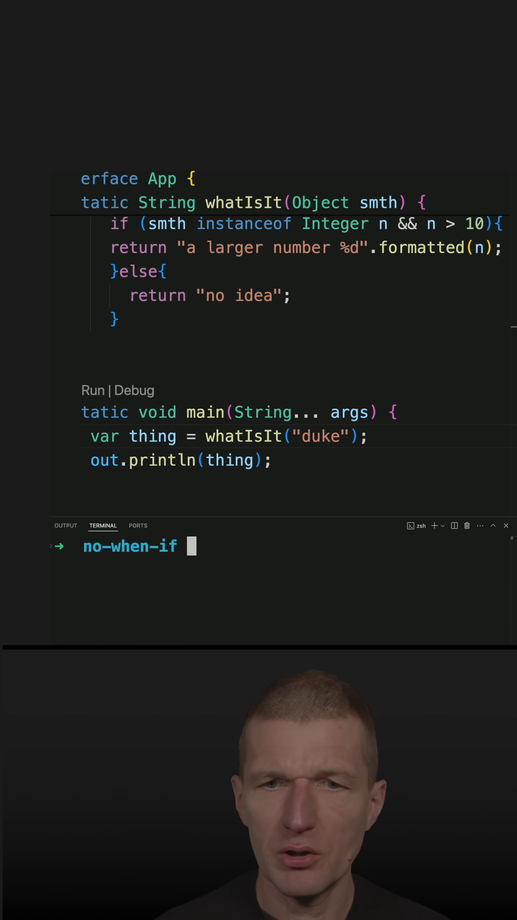
# Run java app.java printing "no idea", then pass 11 and rerun to print "a larger number 11".
pyautogui.write('java app.java')
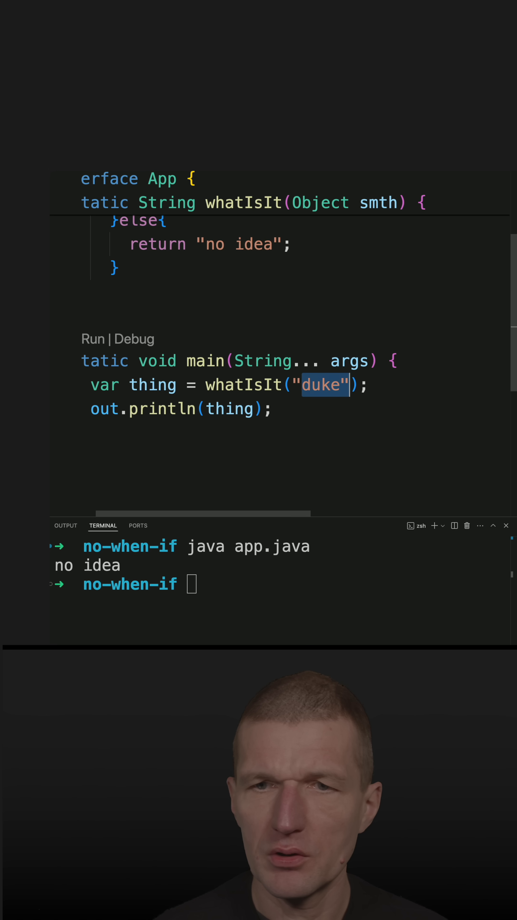
pyautogui.write('11')
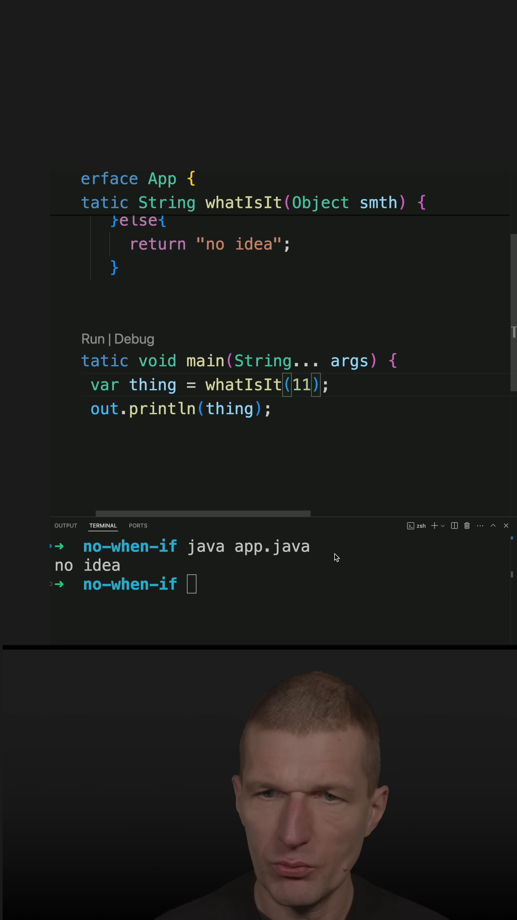
pyautogui.press('Enter')
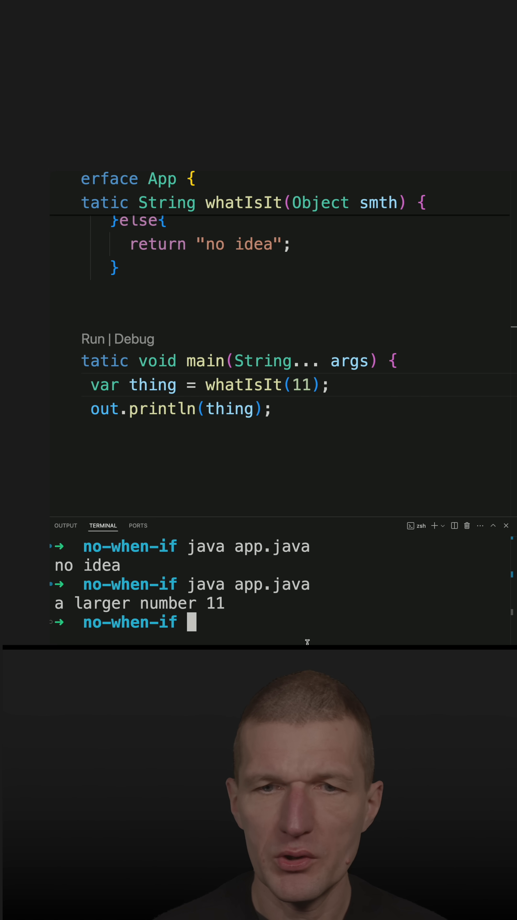